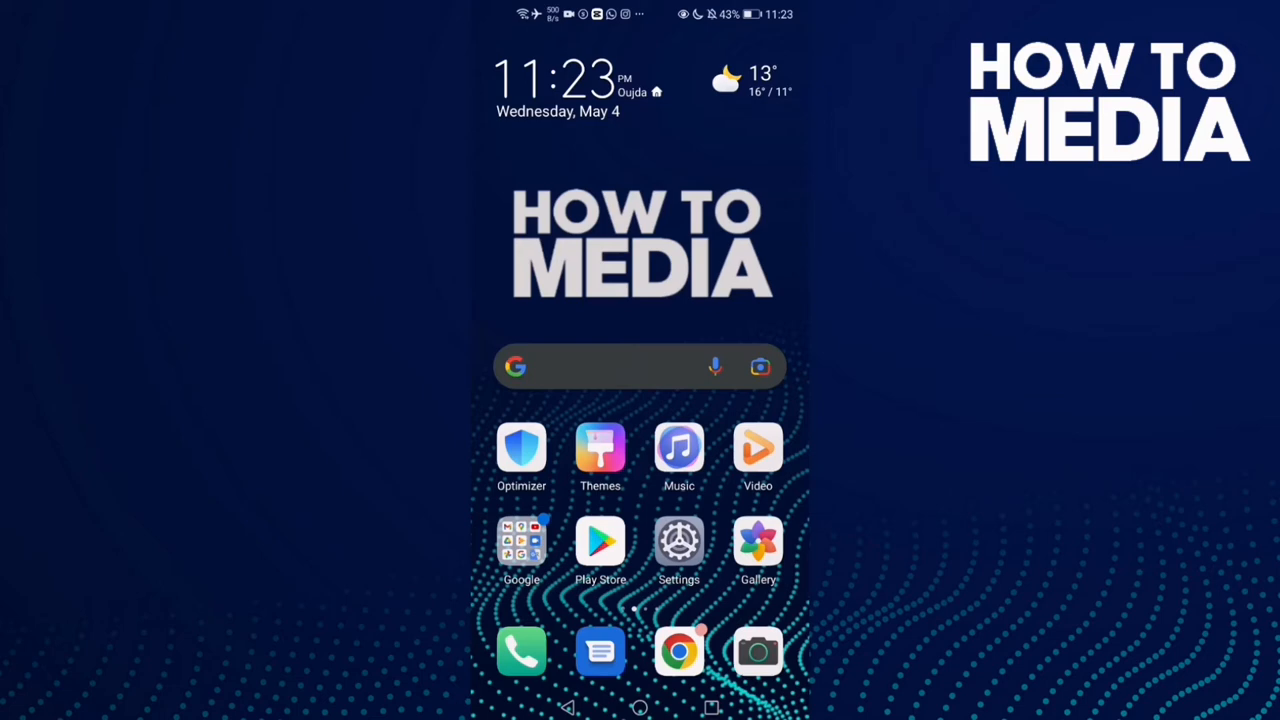
# - Swipe to the home-screen page that holds the Facebook app icon
pyautogui.hscroll(-3)
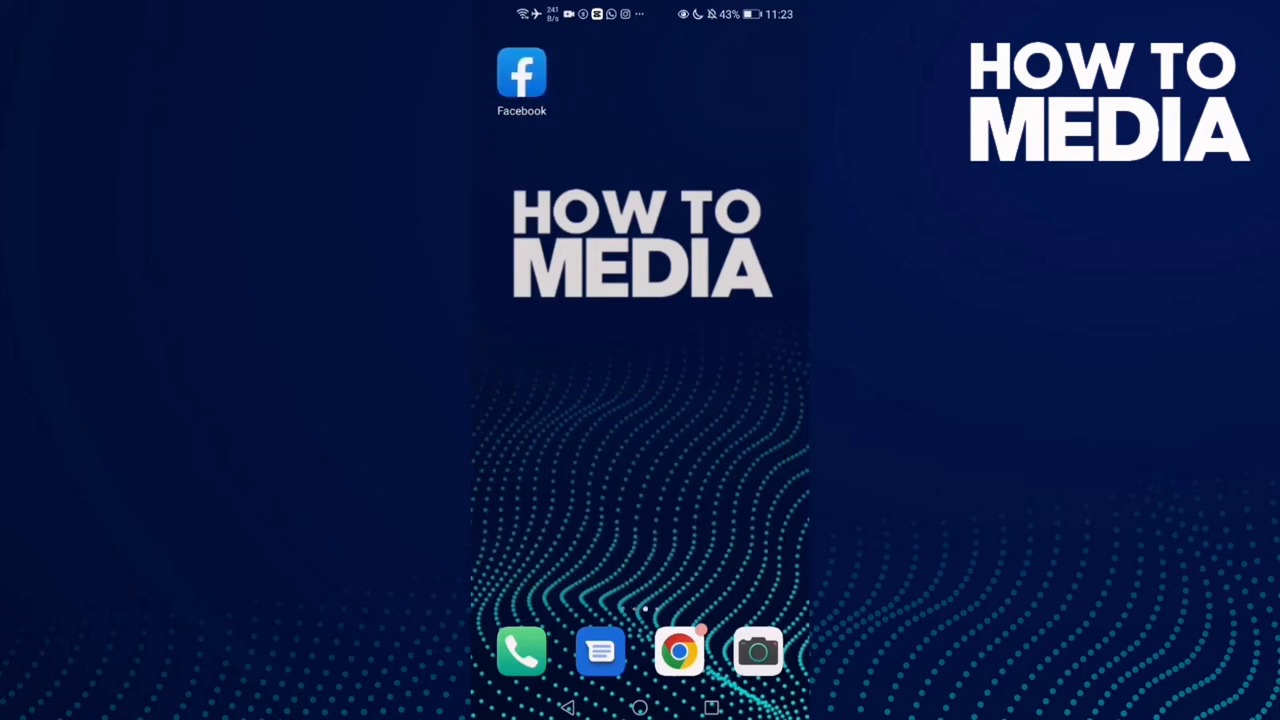
# - Launch Facebook and reach Settings & privacy, scrolled to the Your information section
pyautogui.click(520, 72)
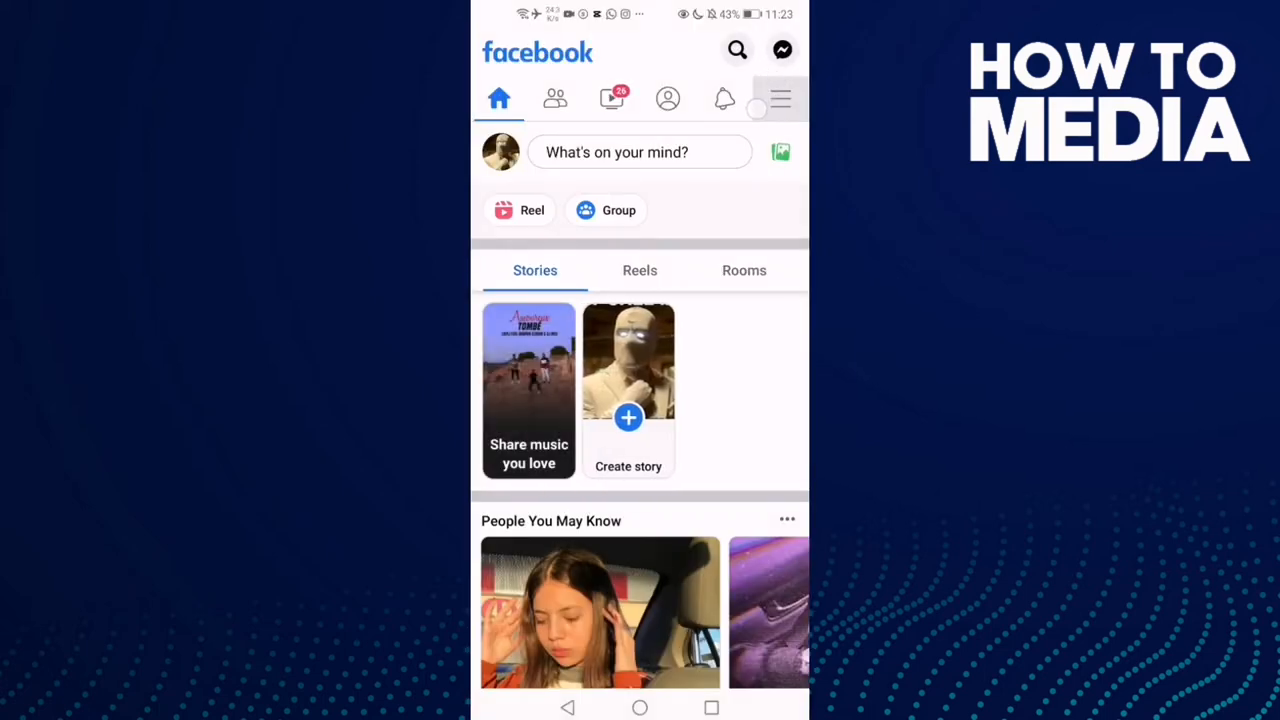
pyautogui.click(780, 98)
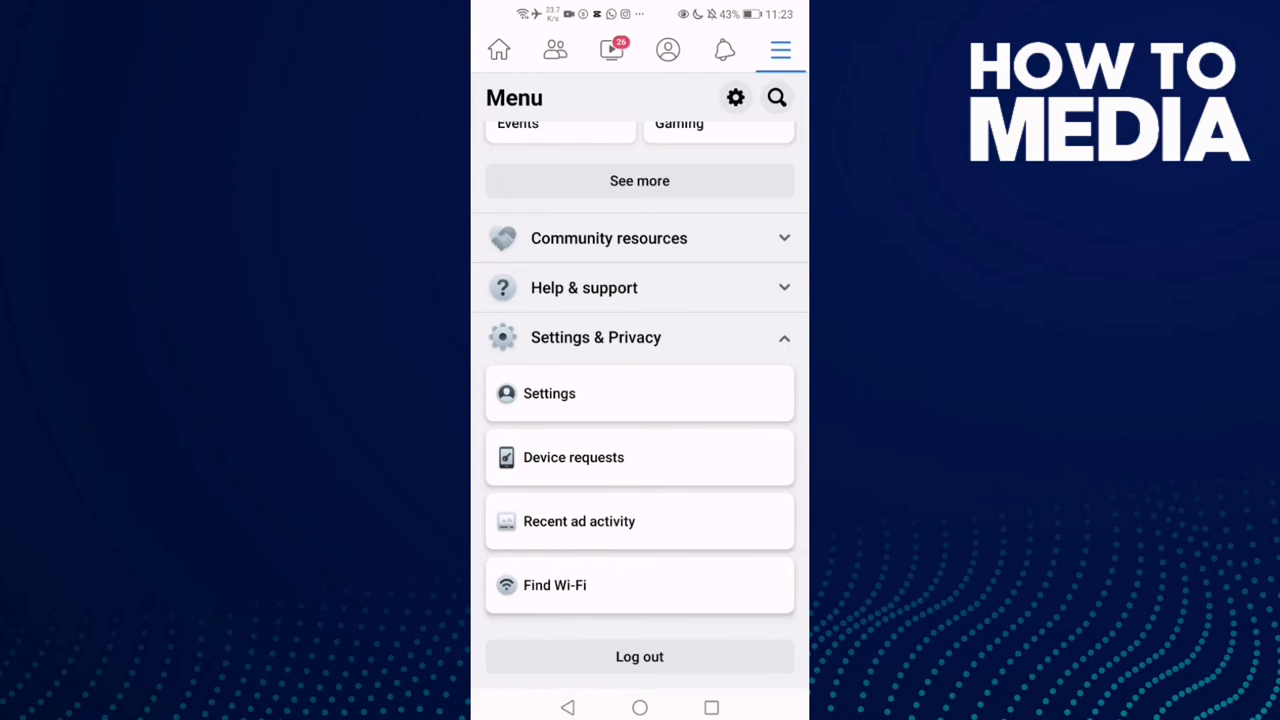
pyautogui.click(548, 392)
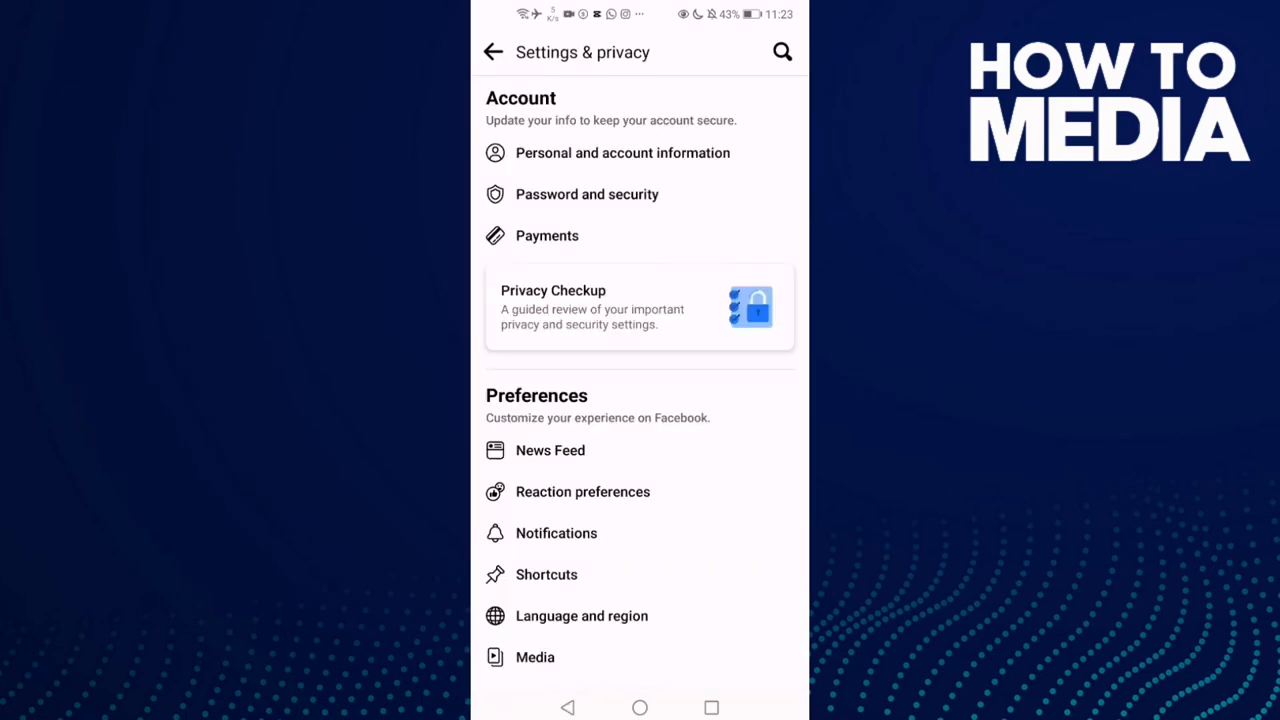
pyautogui.scroll(-3)
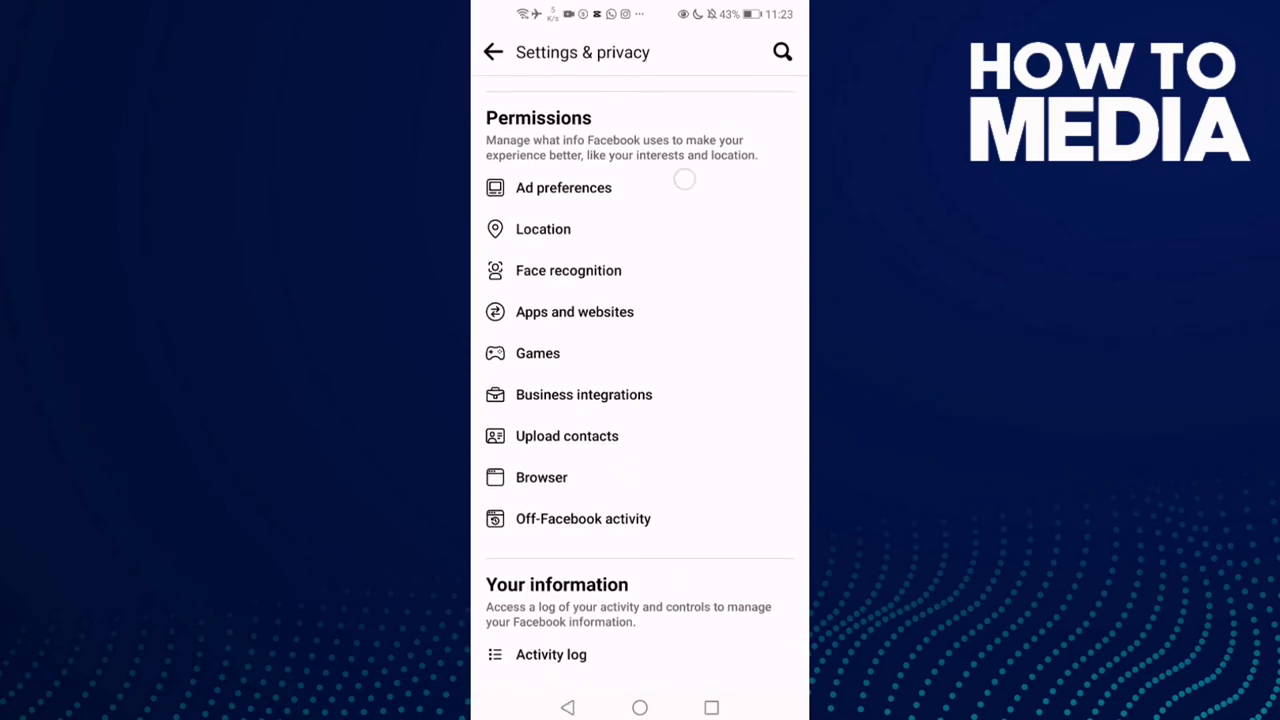
pyautogui.scroll(-3)
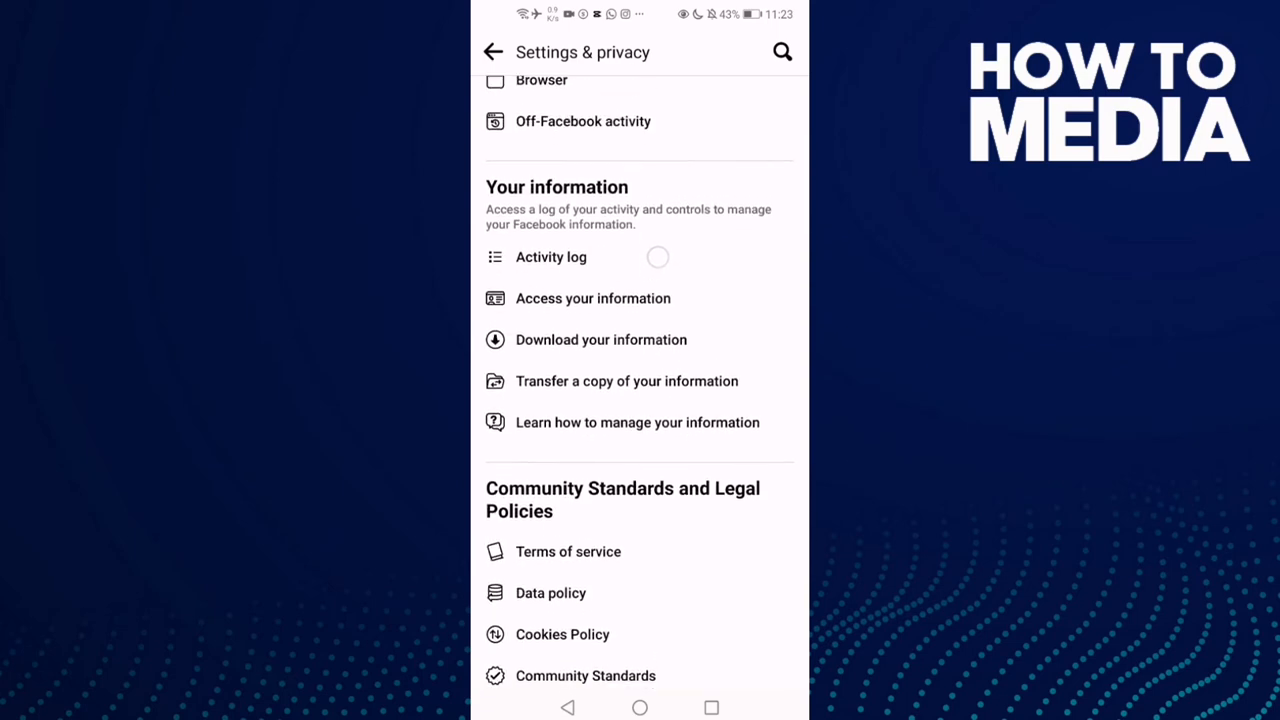
# - Enter the Activity log and bring the Interactions category into view
pyautogui.click(552, 256)
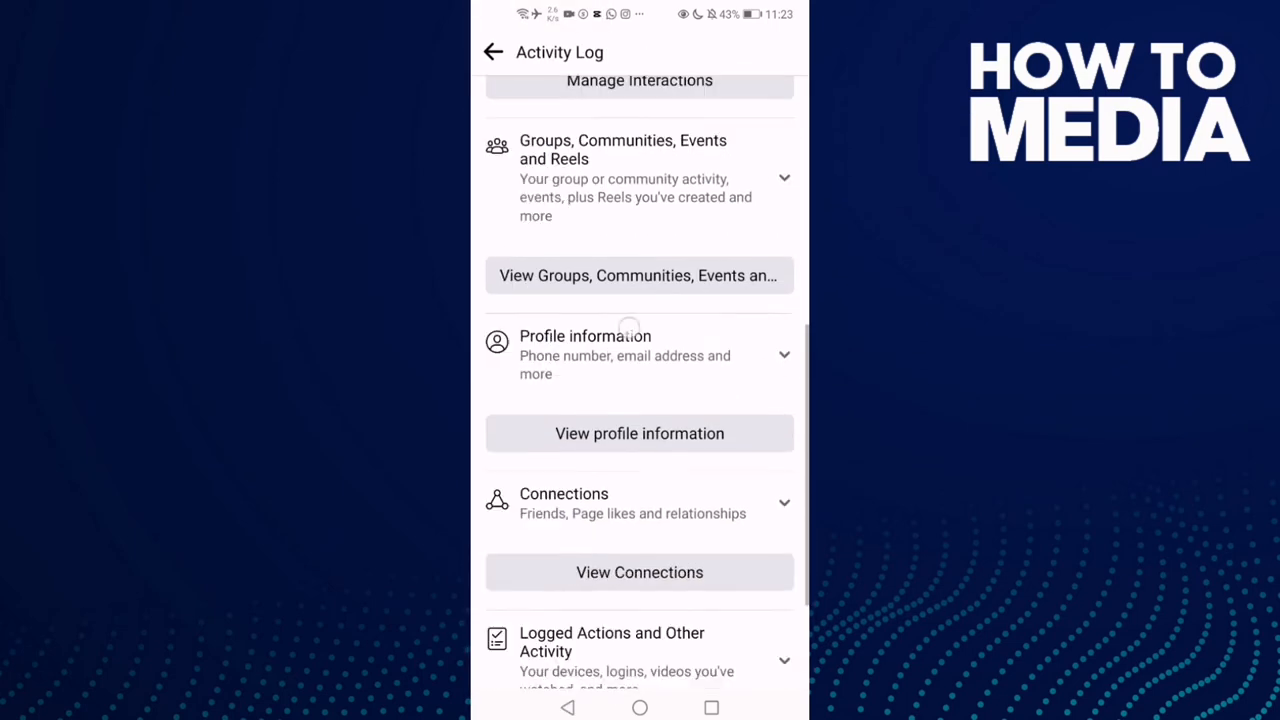
pyautogui.scroll(-3)
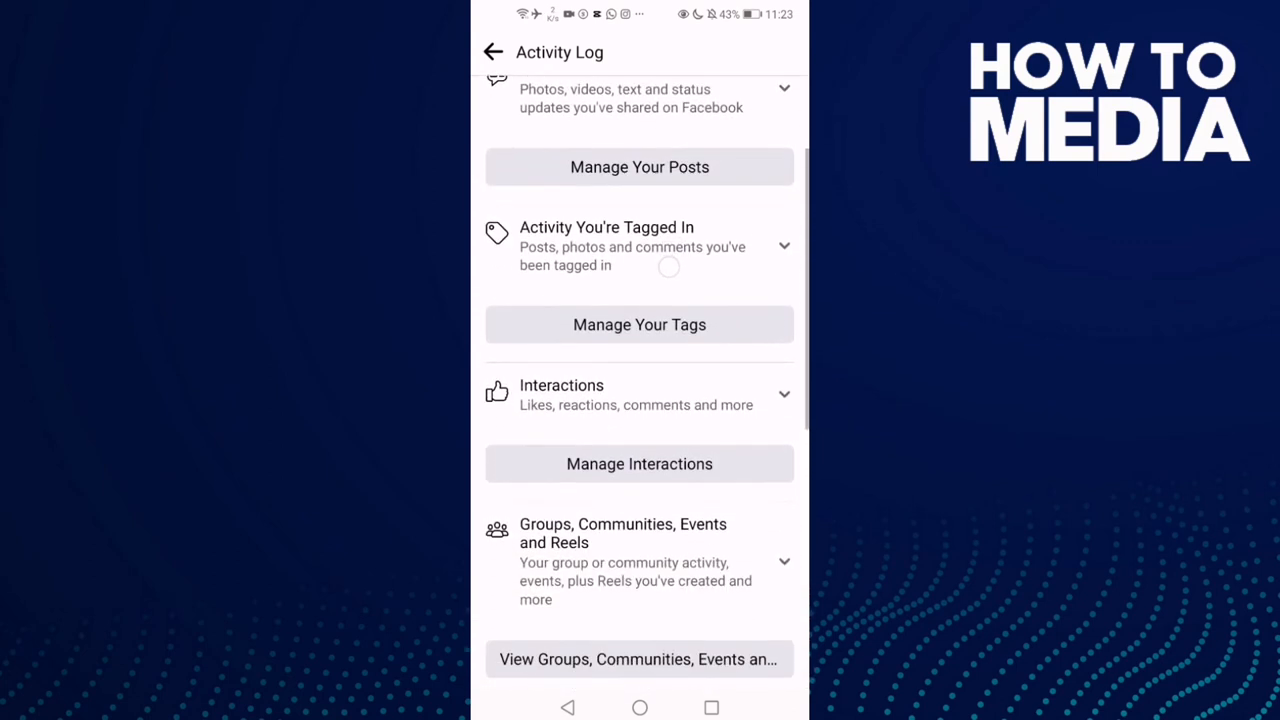
pyautogui.scroll(3)
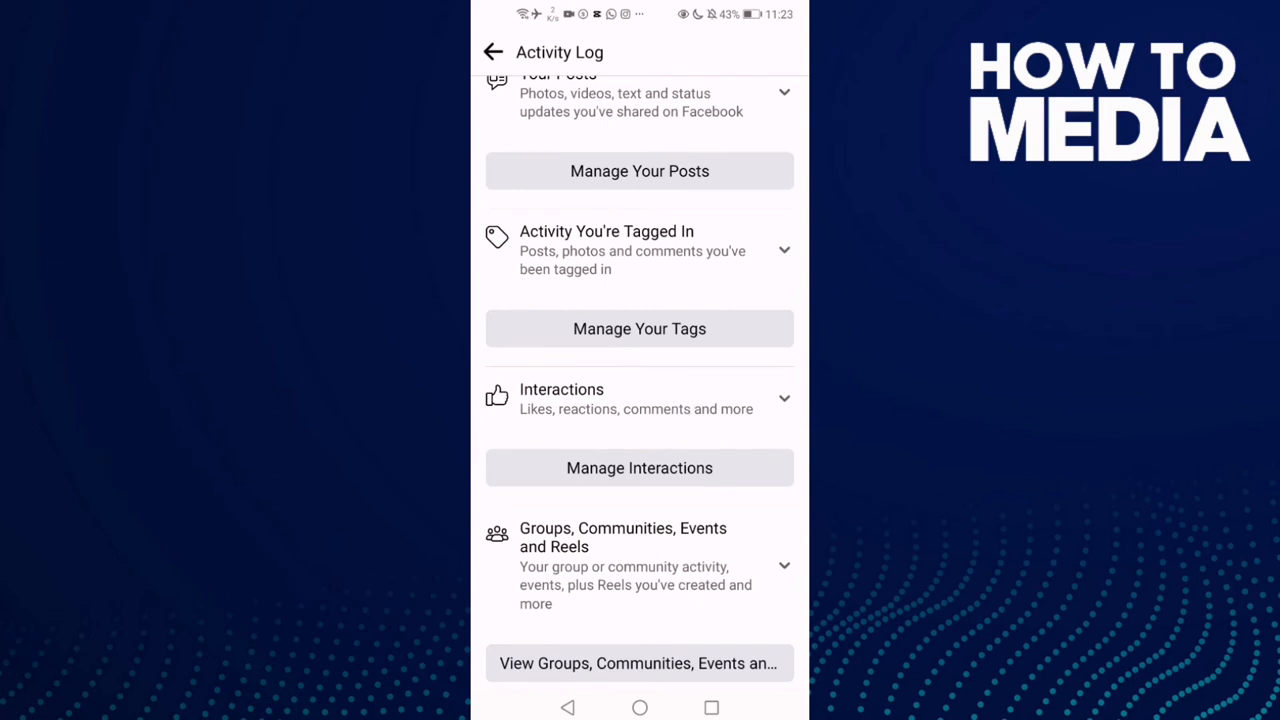
# - View the empty Interactions list via Manage Interactions, then return to the home screen
pyautogui.click(640, 468)
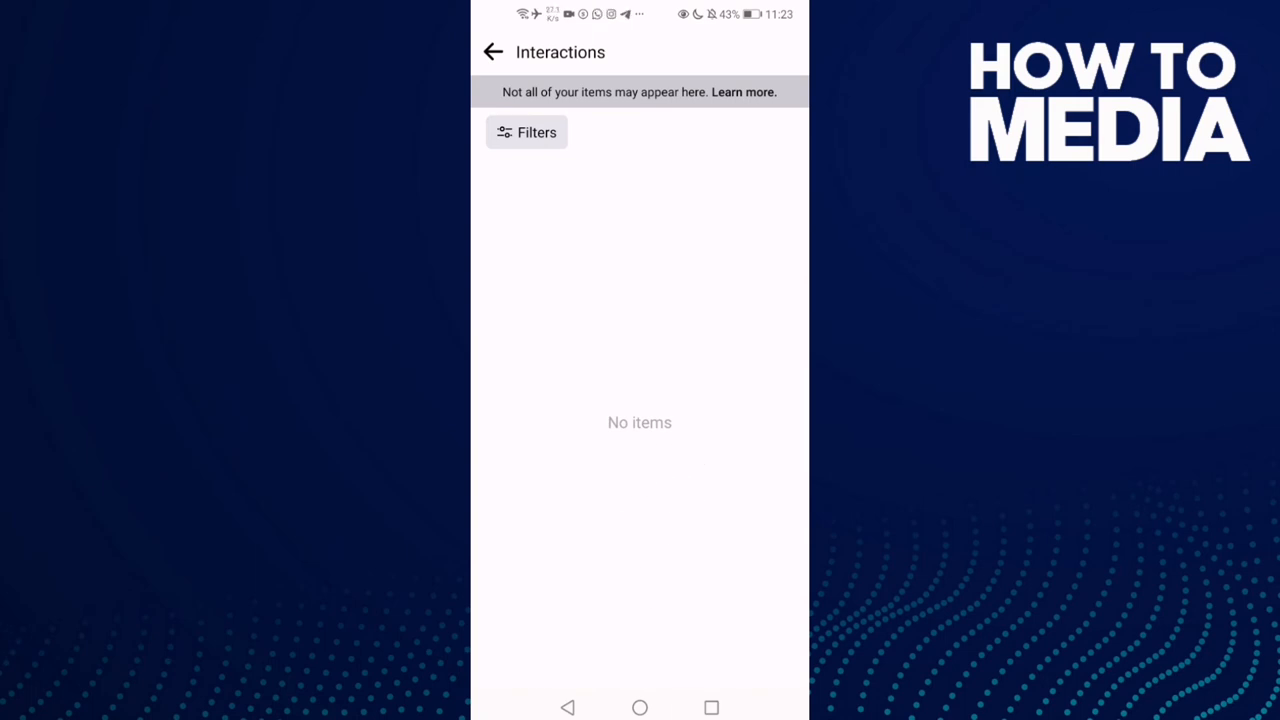
pyautogui.click(640, 708)
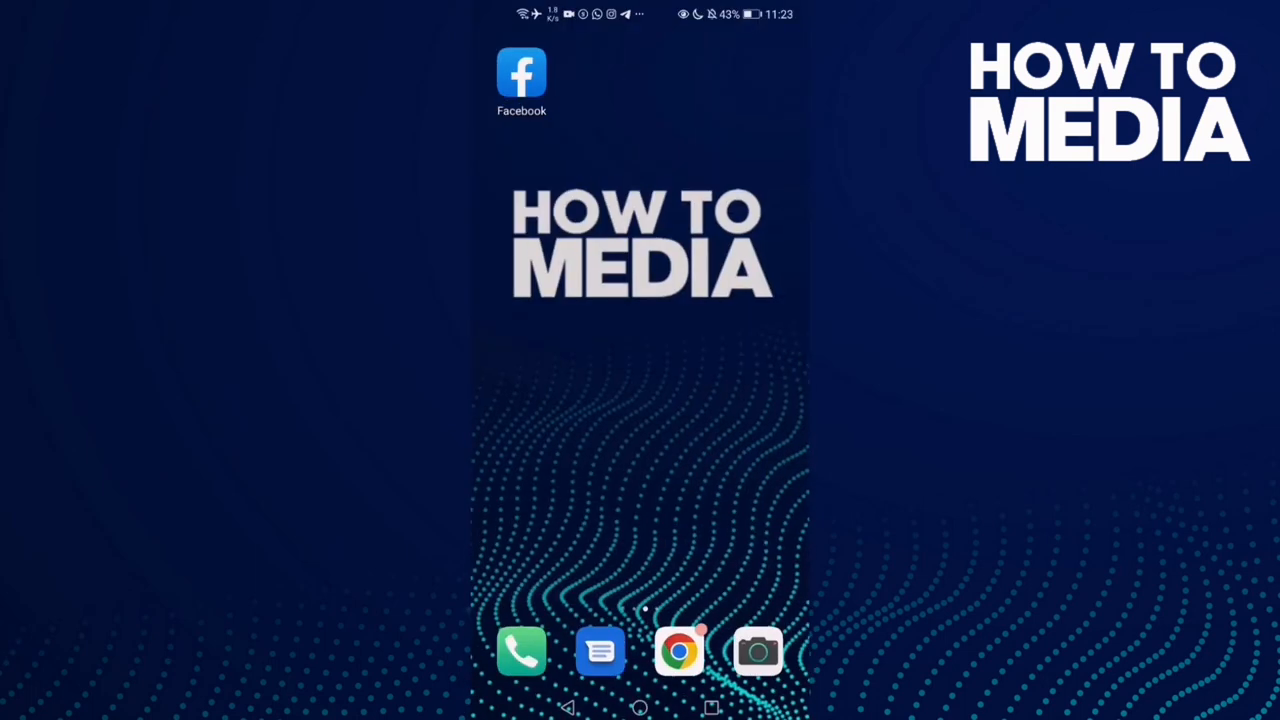